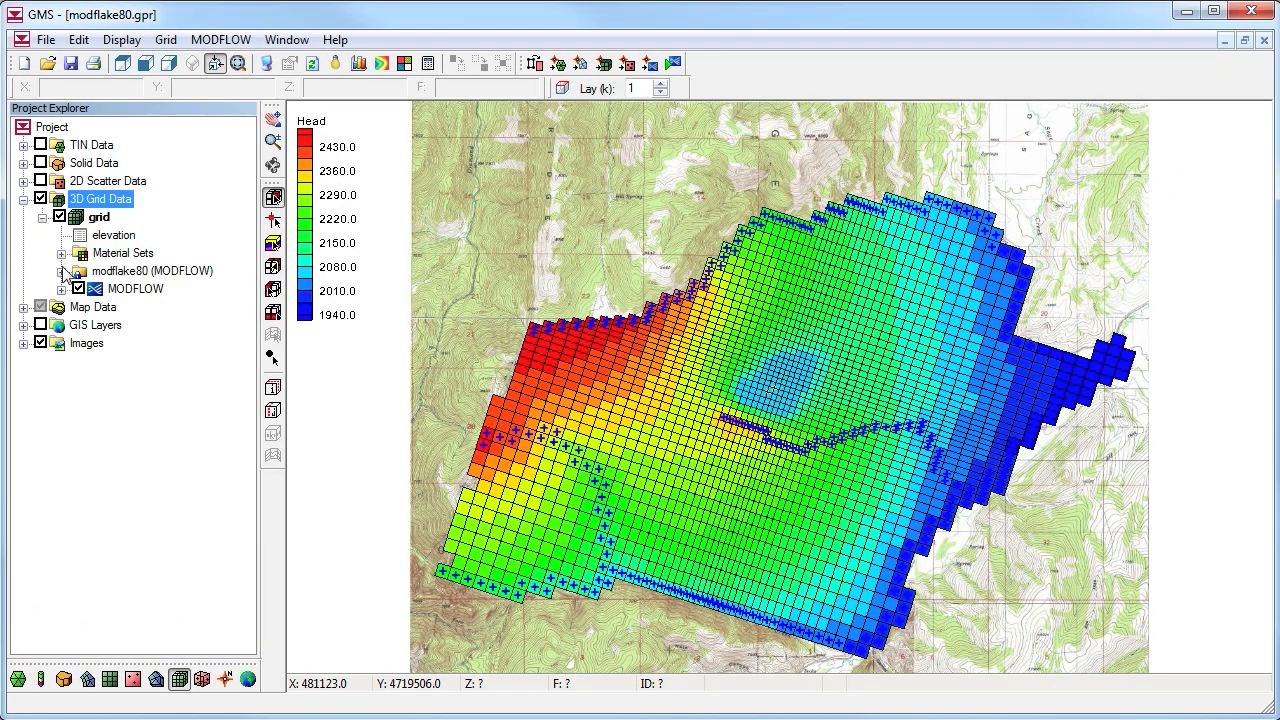
Step: Expand the modflake80 (MODFLOW) solution to reveal its CCF and Head outputs
left_click(62, 271)
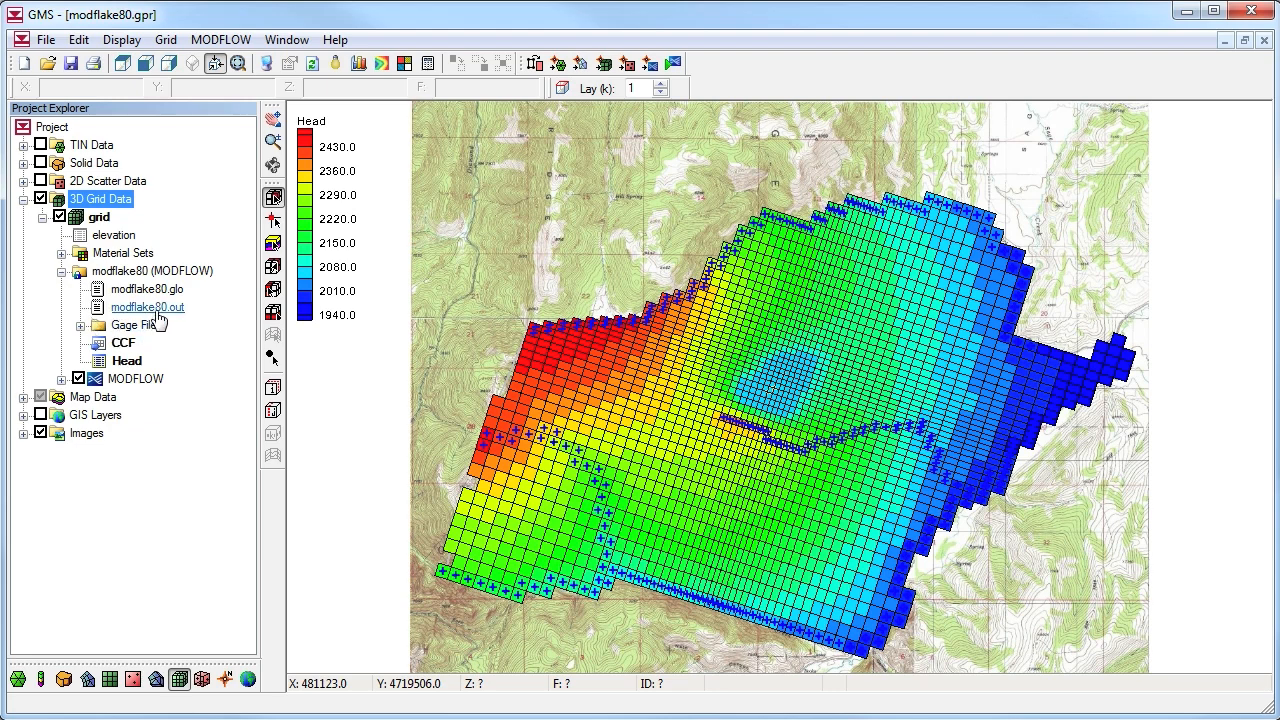
Step: Open modflake80.out and review the volumetric budget showing 0.00 percent discrepancy
double_click(147, 307)
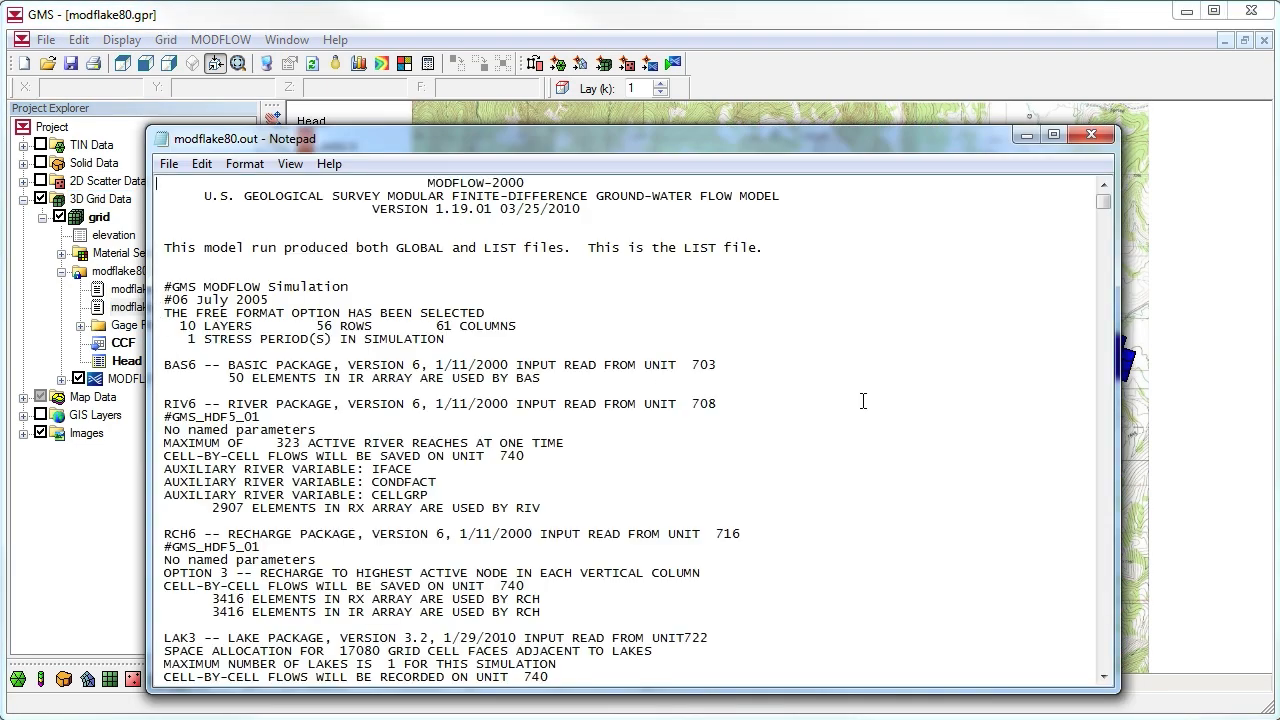
scroll("down", 3)
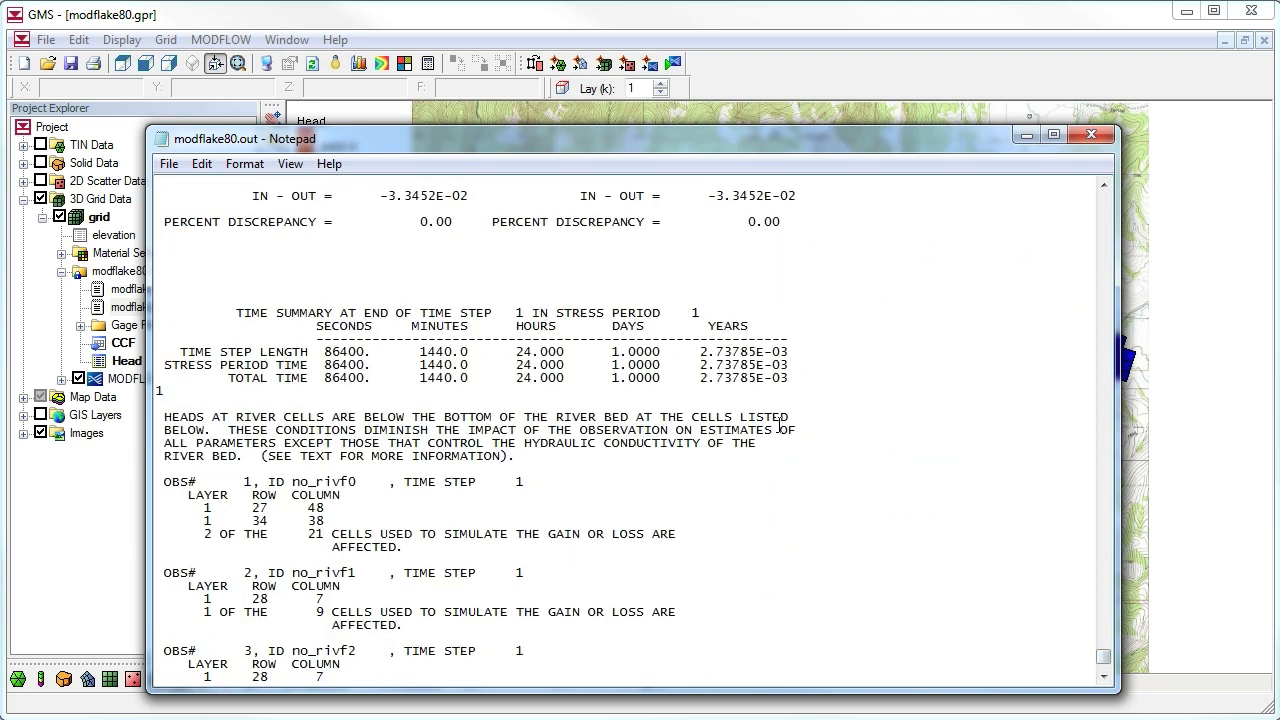
scroll("up", 3)
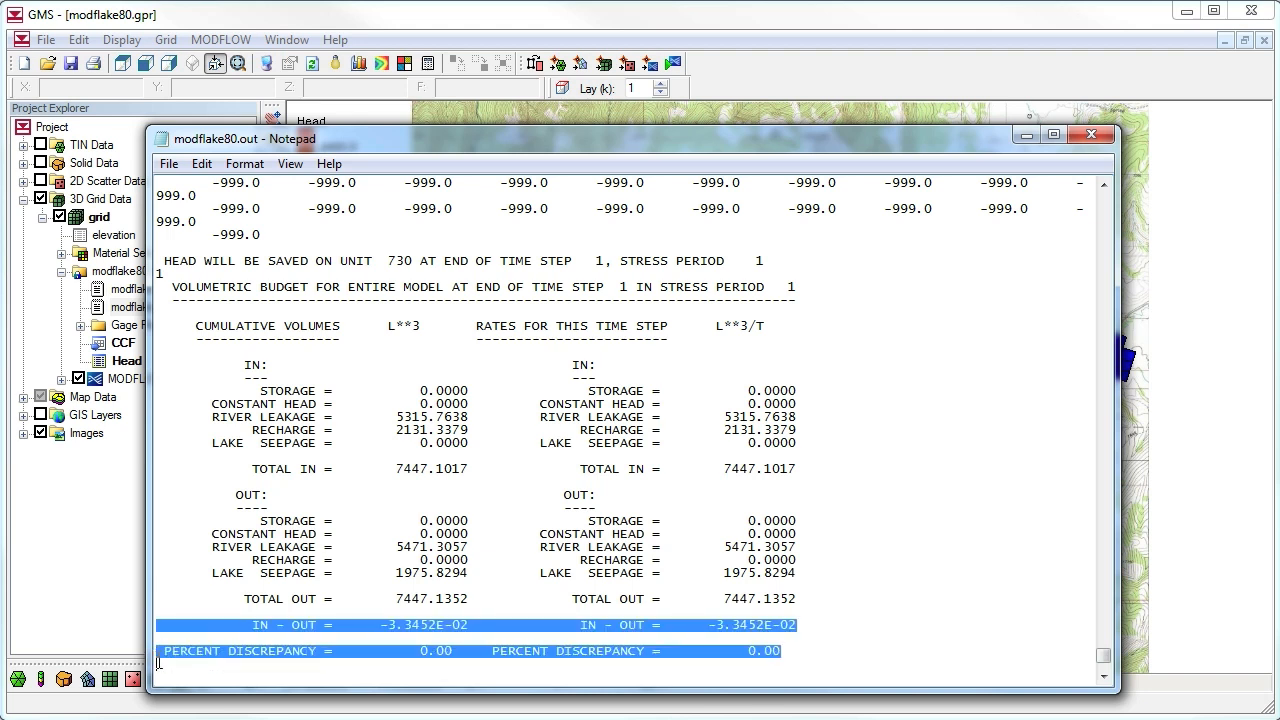
mouse_move(1067, 234)
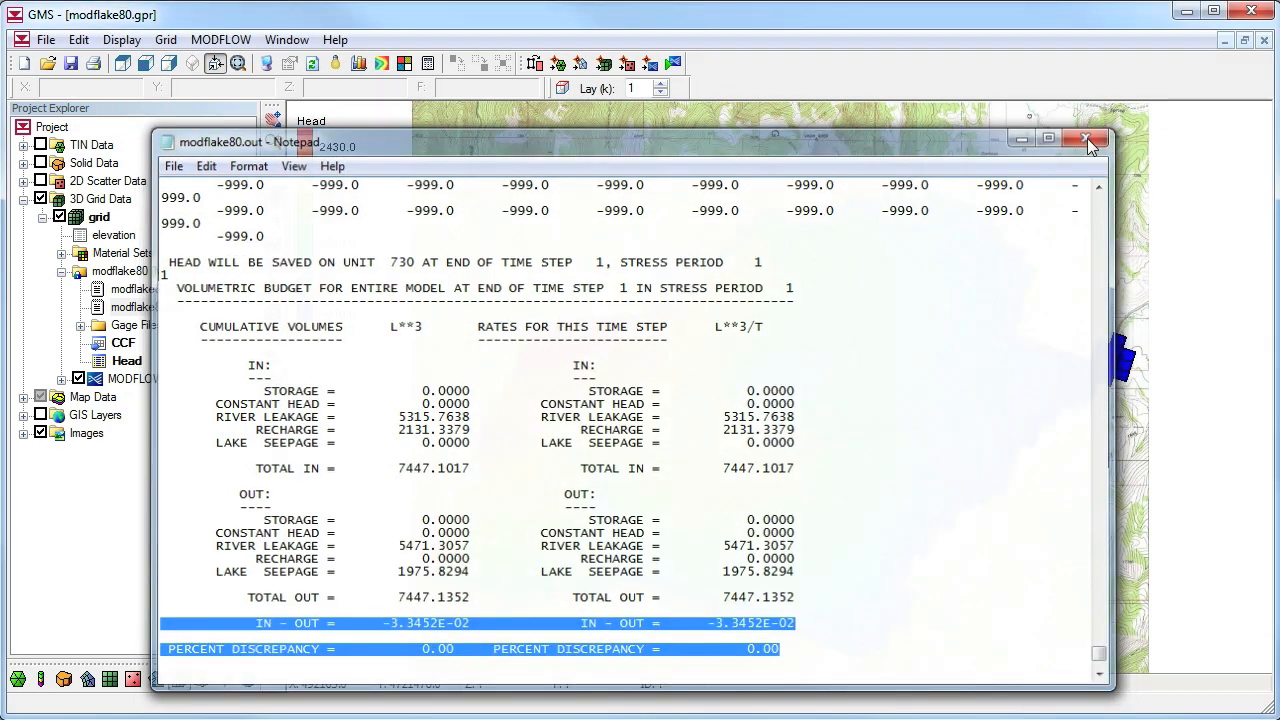
Step: Close the modflake80.out listing file in Notepad
left_click(1087, 139)
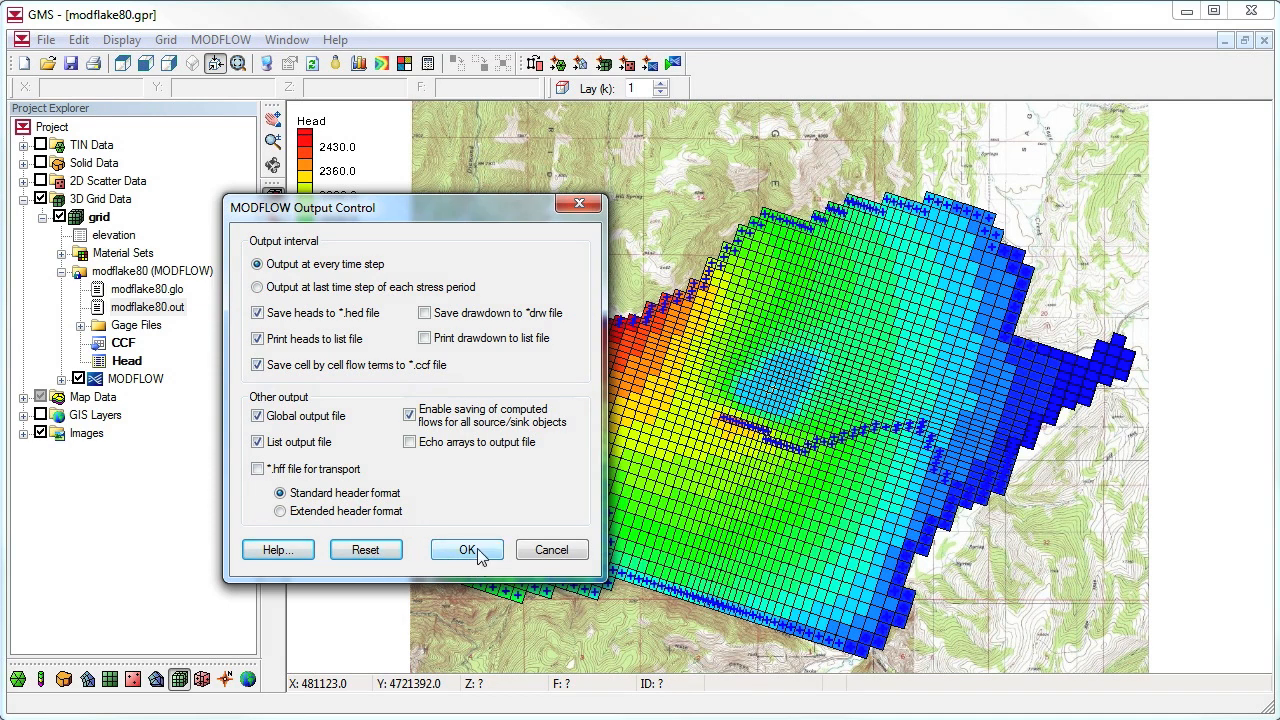
left_click(465, 549)
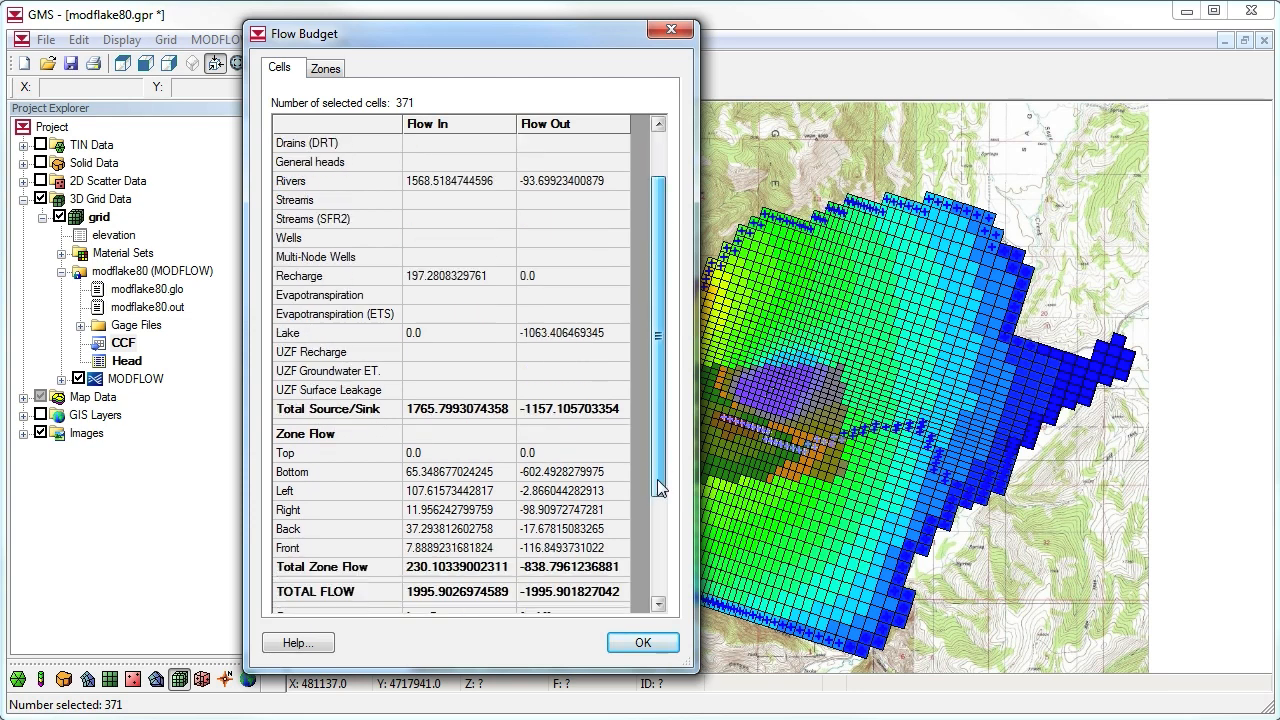
Step: Scroll through the Flow Budget cells table for the 371 lake cells
scroll("down", 3)
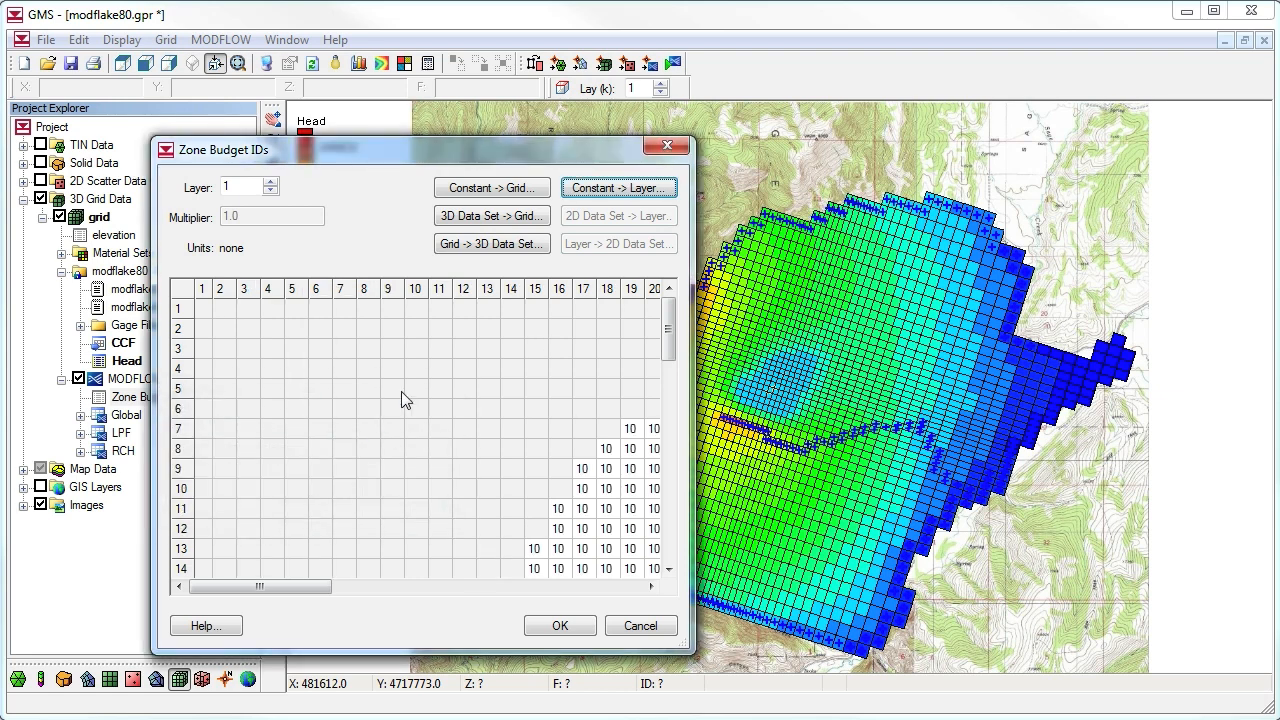
Step: Inspect zone budget ID values 10 and 20 in the grid spreadsheet
left_click(618, 187)
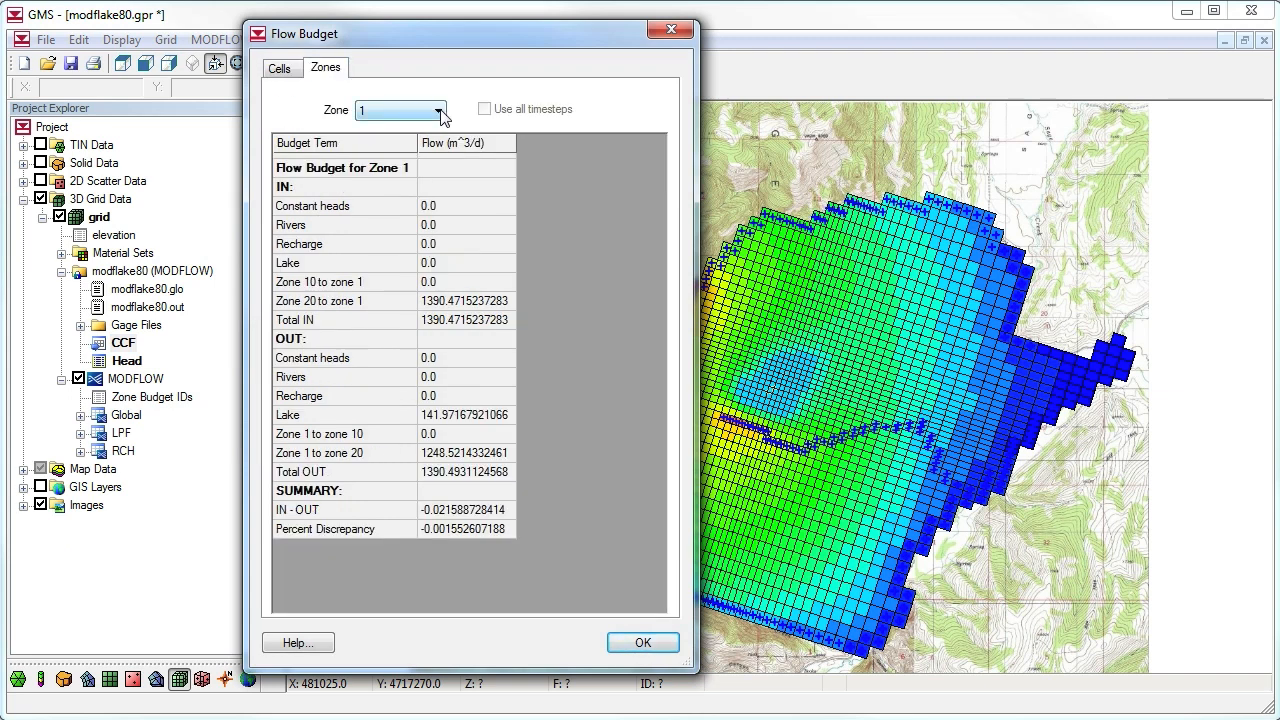
Step: Switch the zone budget to zone 20 and mark its inflows from zones 1 and 10
left_click(438, 110)
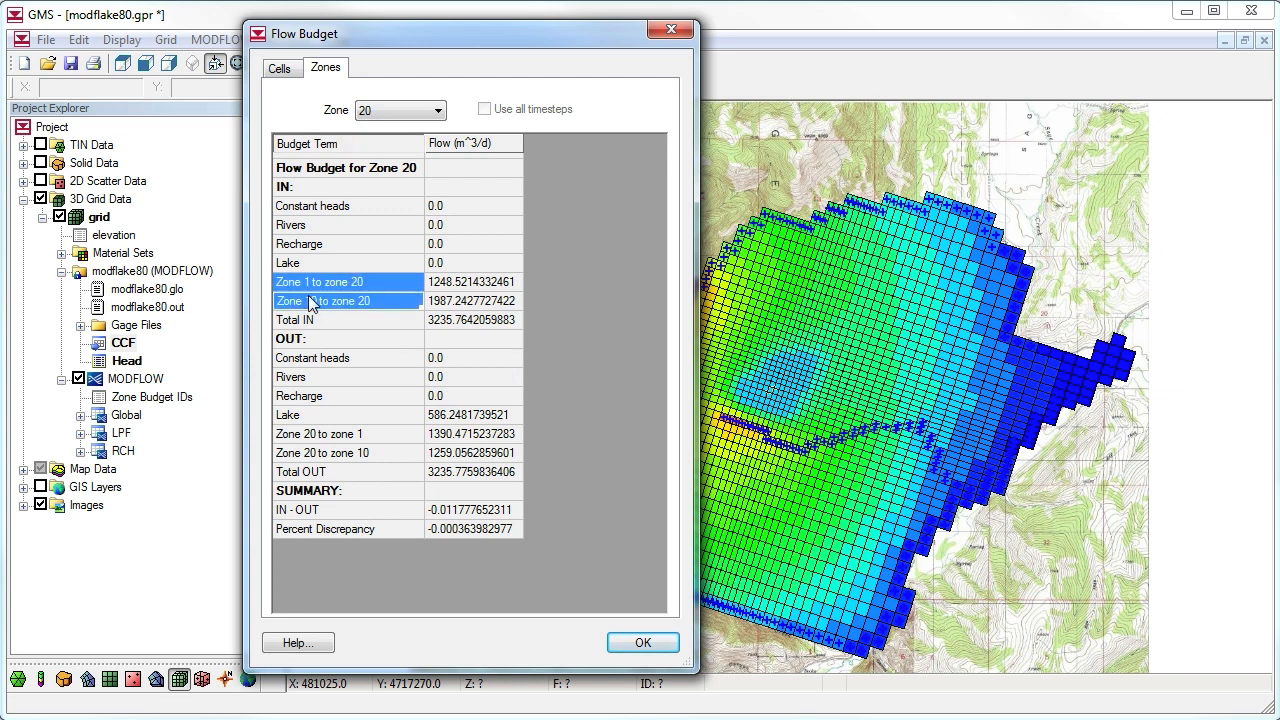
left_click(642, 642)
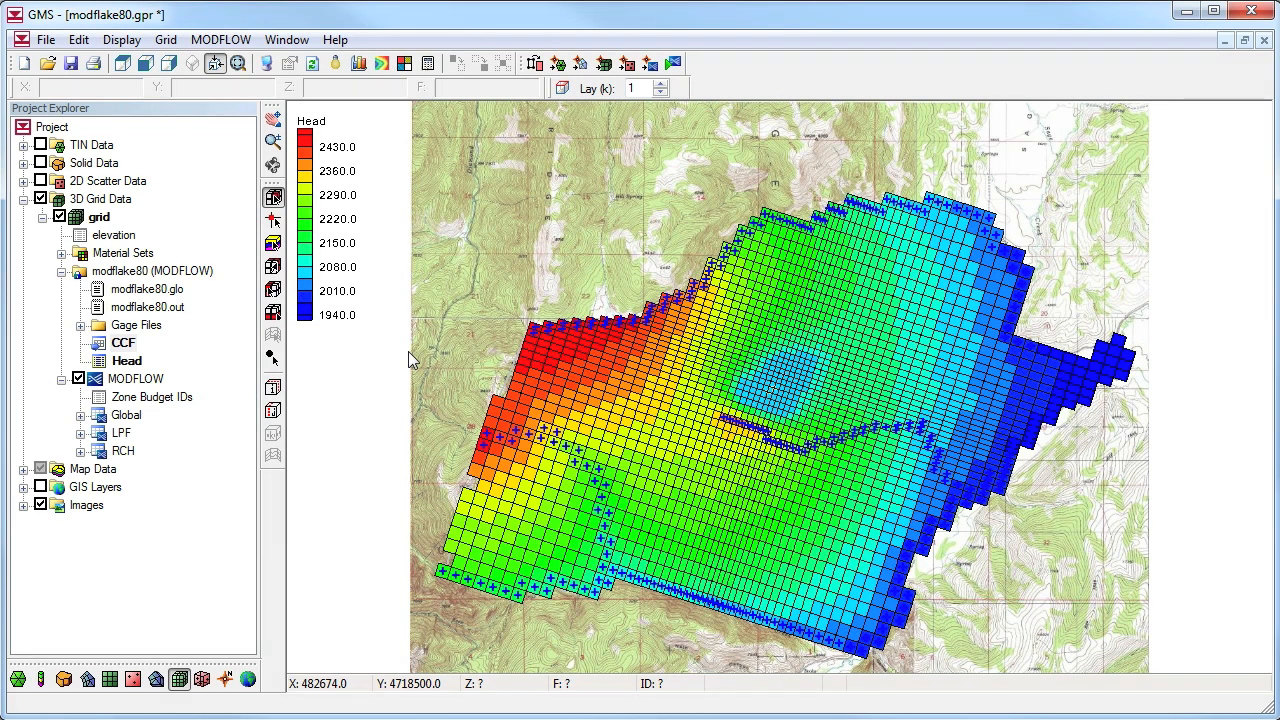
Step: Show the context menu for the CCF cell-by-cell flow output
right_click(122, 342)
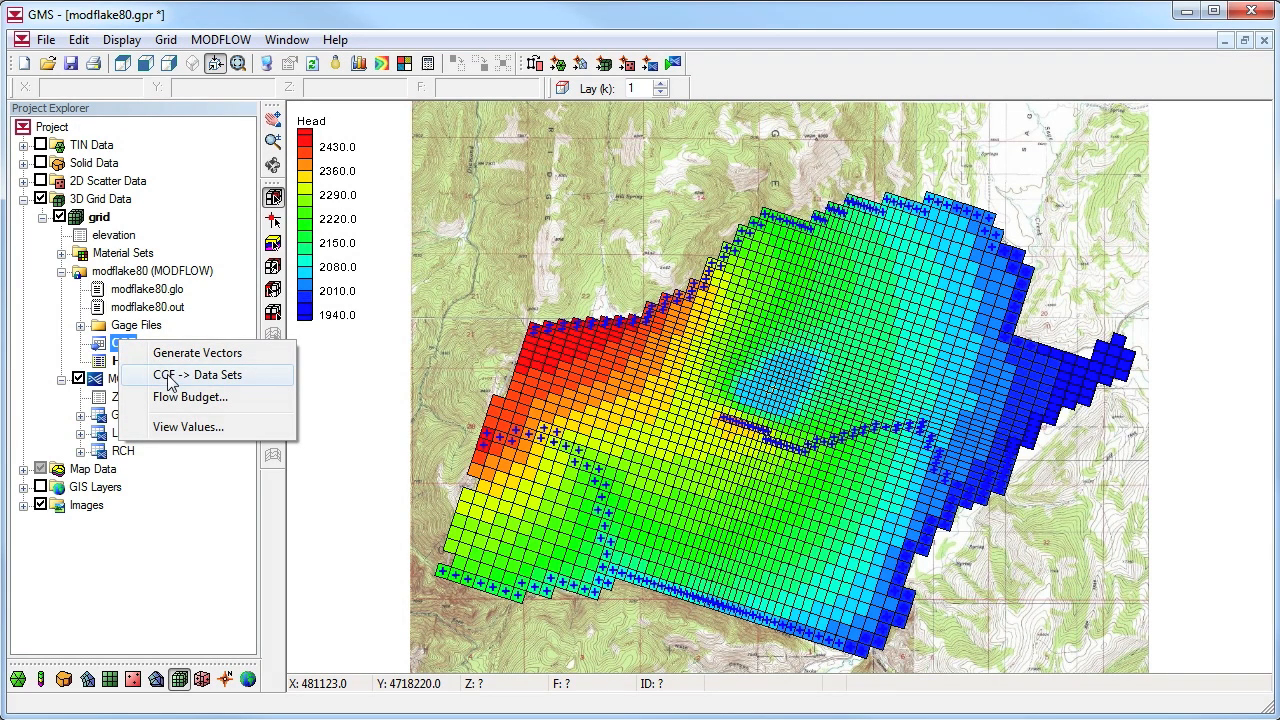
Step: Convert the CCF into data sets such as Lake, Recharge, Rivers and Constant heads
left_click(205, 374)
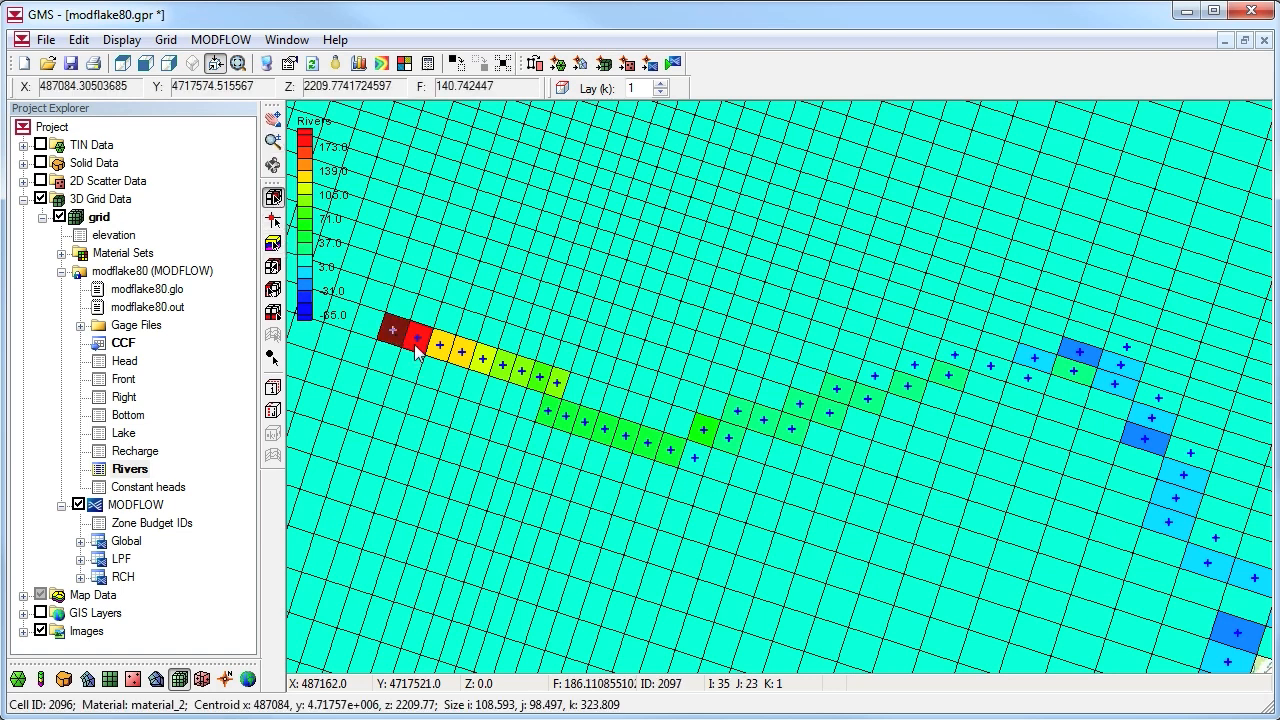